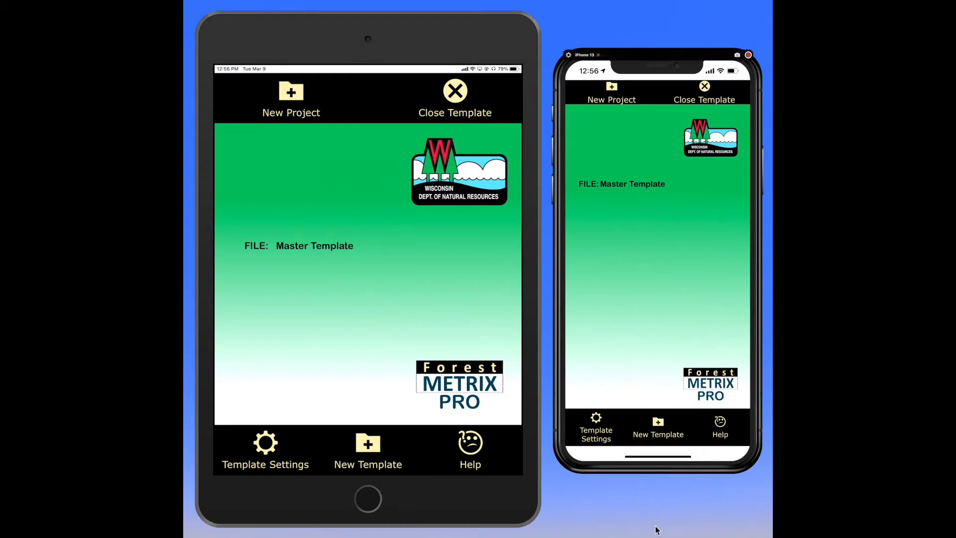
{"action": "mouse_move", "coordinate": [678, 234]}
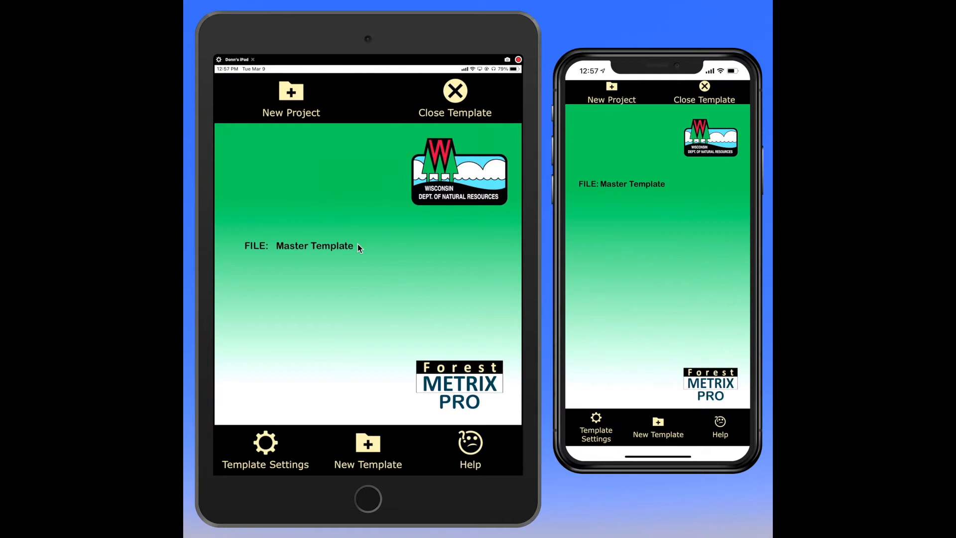
{"action": "mouse_move", "coordinate": [450, 40]}
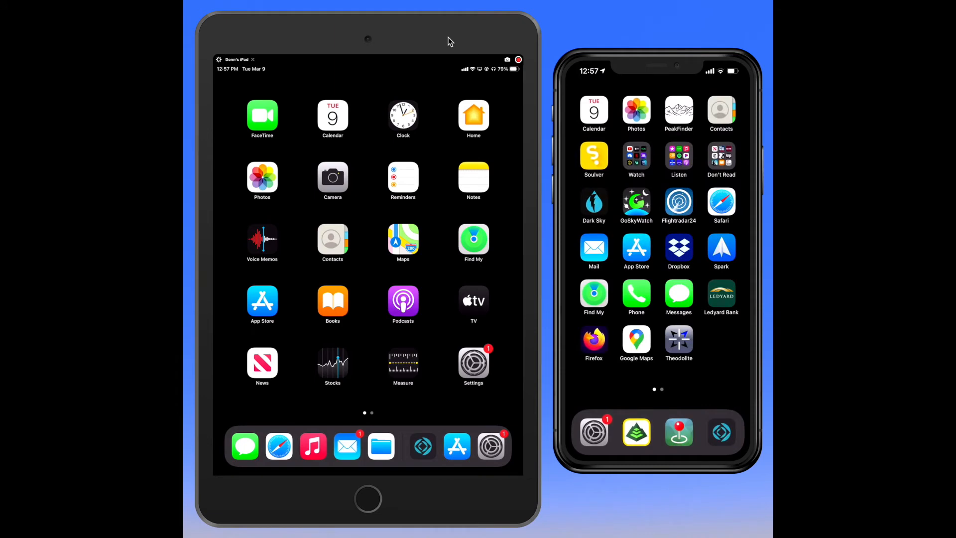
{"action": "mouse_move", "coordinate": [493, 441]}
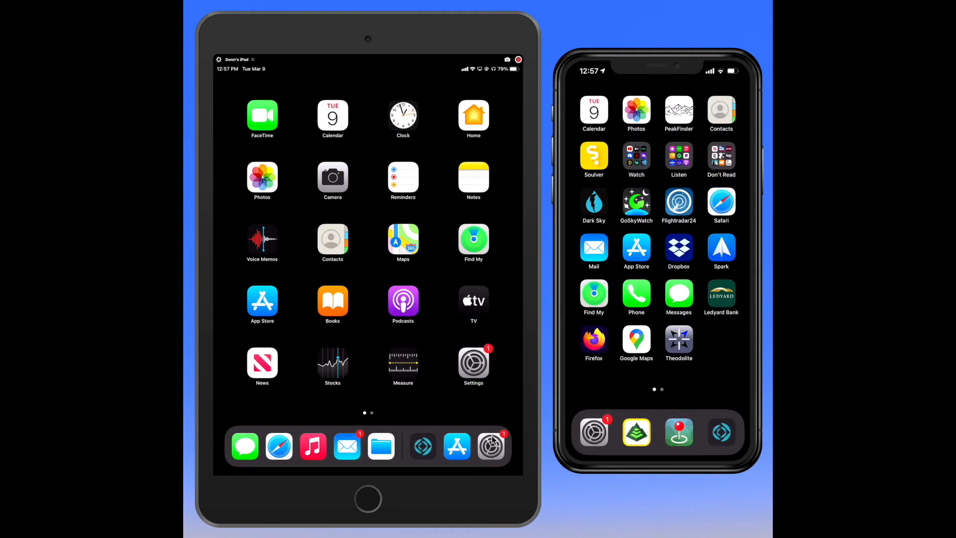
Bring up the Settings app and reveal the General entry in the settings list.
{"action": "left_click", "coordinate": [474, 365]}
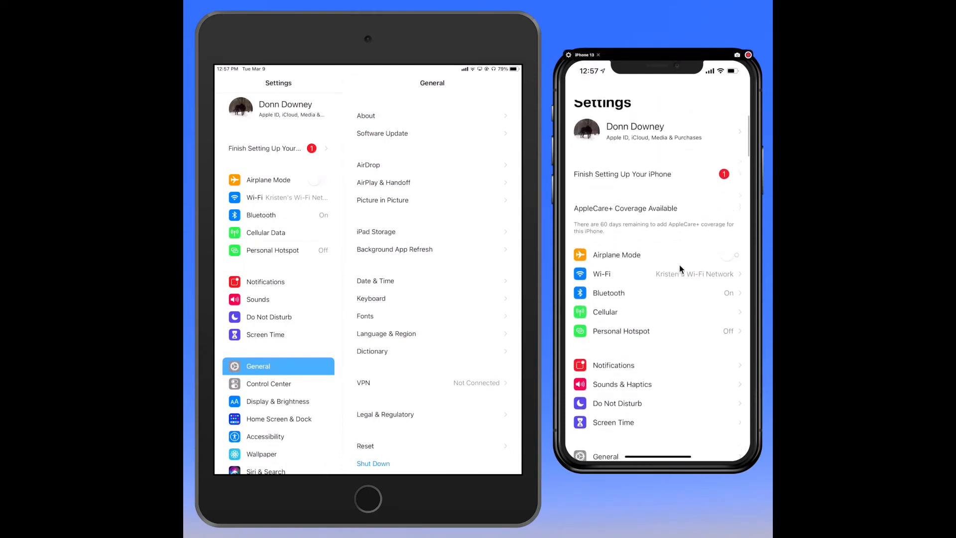
{"action": "scroll", "scroll_direction": "down", "scroll_amount": 3}
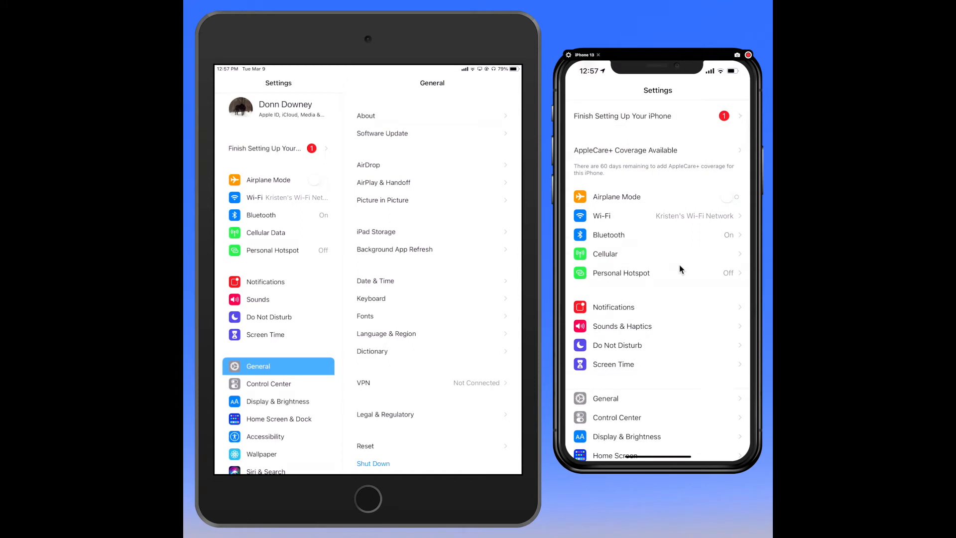
{"action": "mouse_move", "coordinate": [732, 206]}
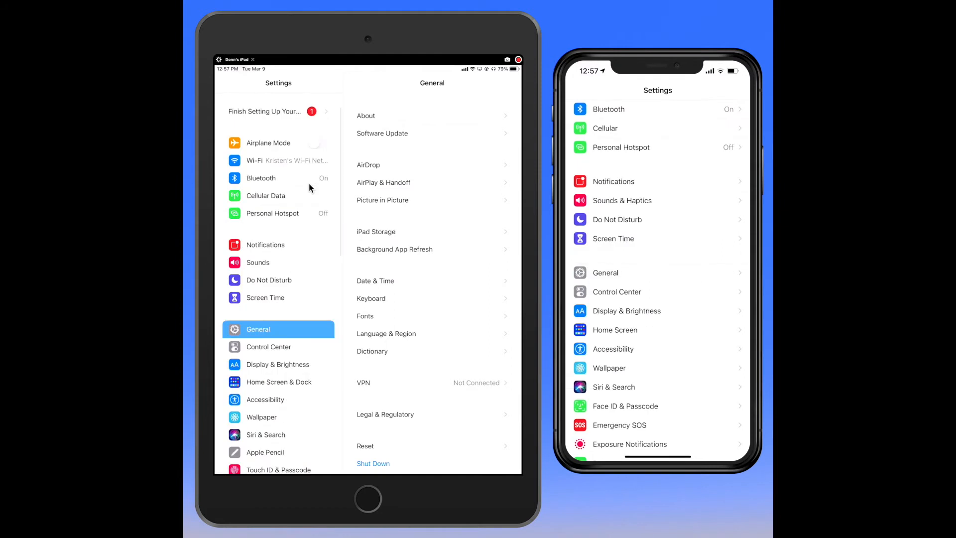
Set Auto-Lock to Never in Display & Brightness on the iPad and iPhone.
{"action": "left_click", "coordinate": [278, 364]}
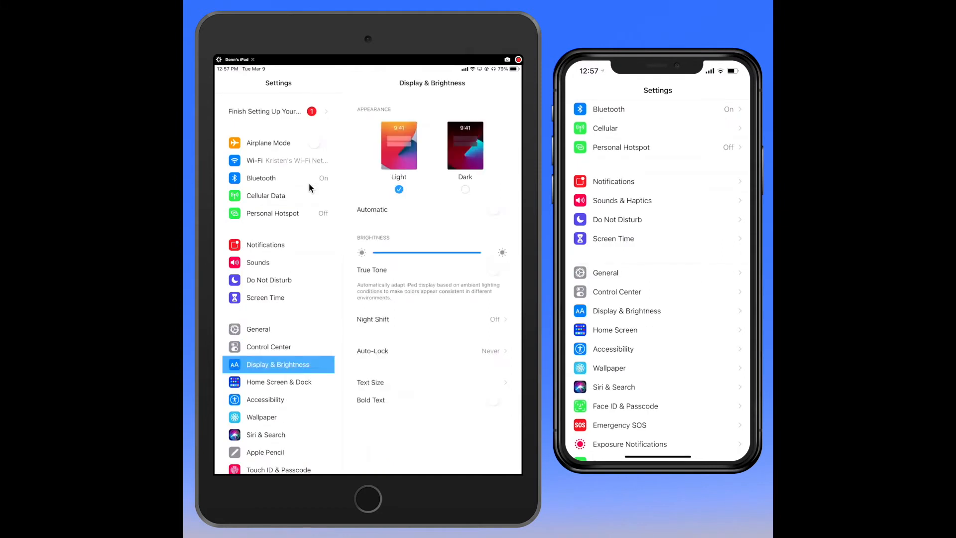
{"action": "left_click", "coordinate": [626, 311]}
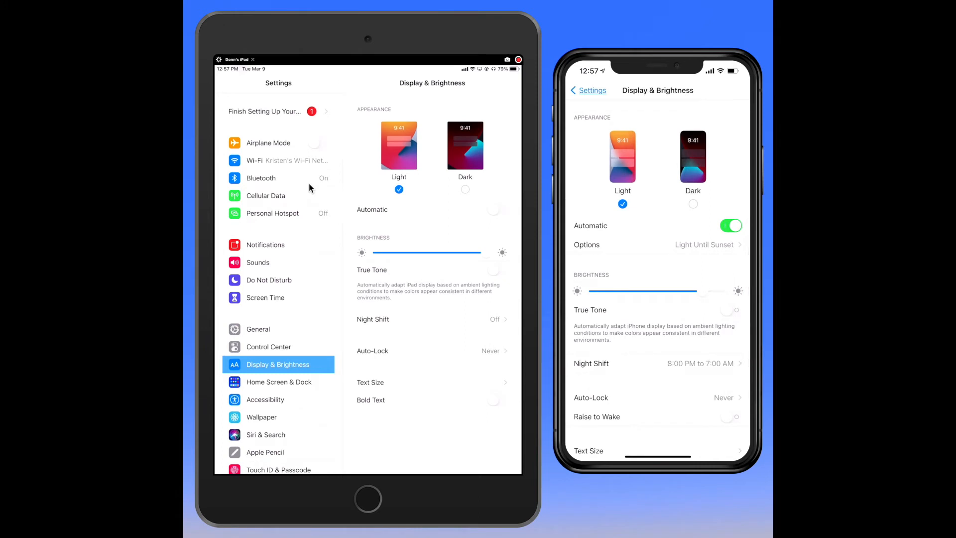
{"action": "scroll", "scroll_direction": "down", "scroll_amount": 3}
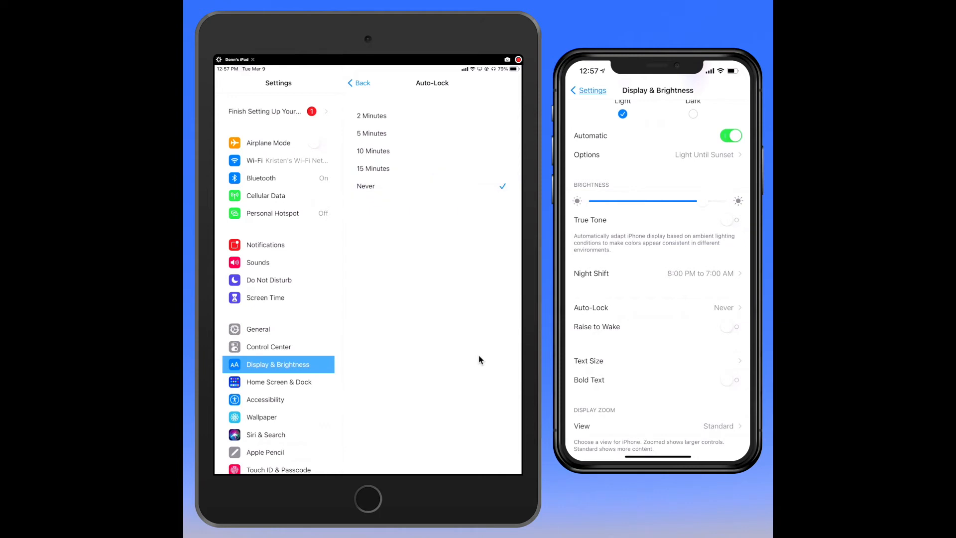
{"action": "left_click", "coordinate": [360, 83]}
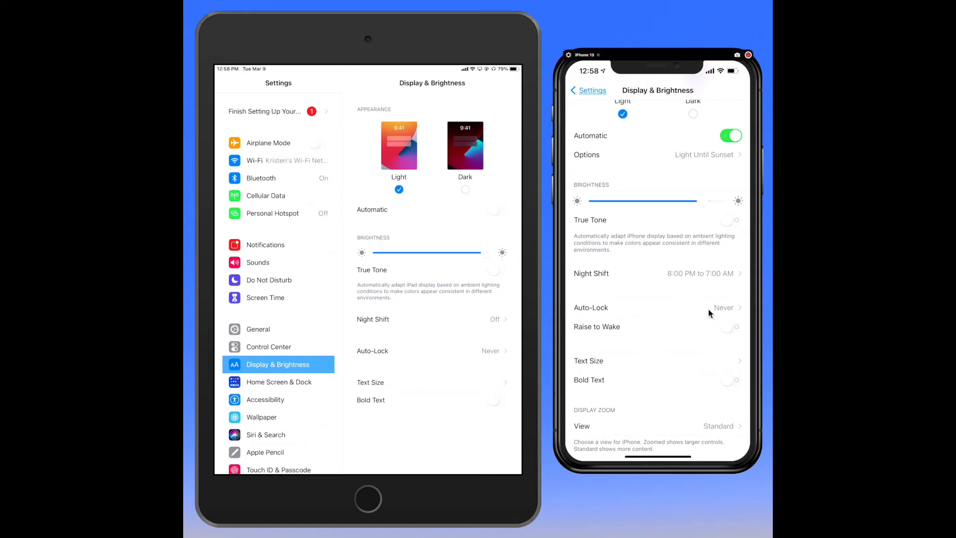
{"action": "mouse_move", "coordinate": [615, 379]}
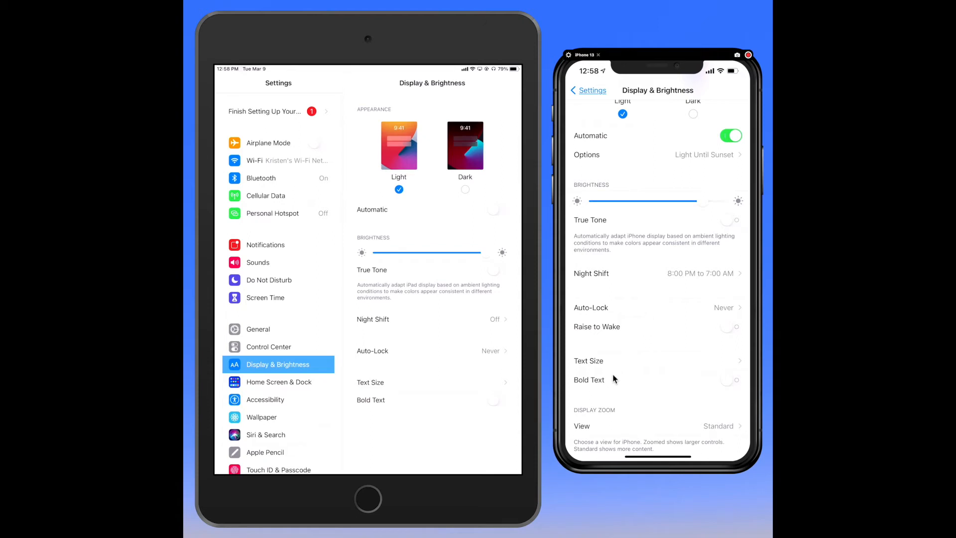
{"action": "mouse_move", "coordinate": [614, 365]}
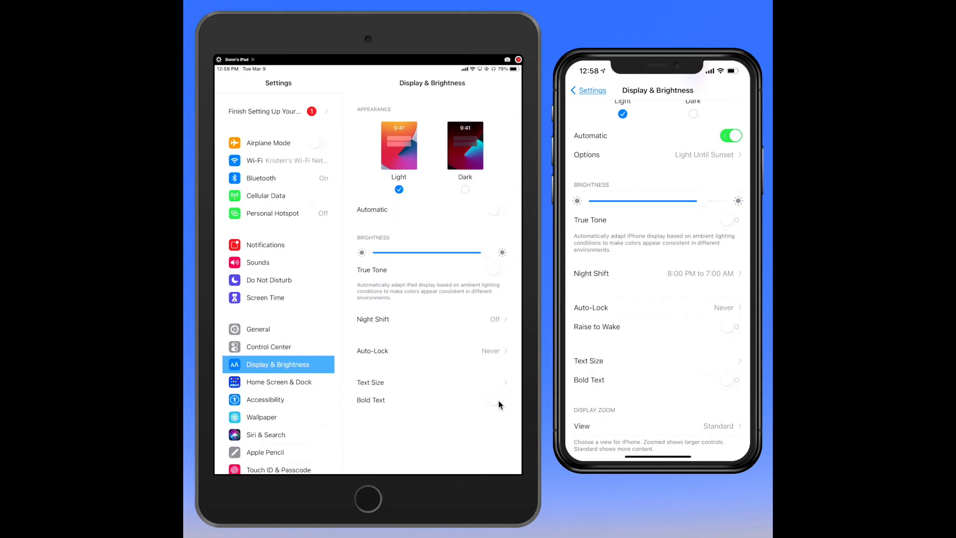
Switch on Bold Text on both devices and adjust the iPhone's text size slider.
{"action": "left_click", "coordinate": [496, 401]}
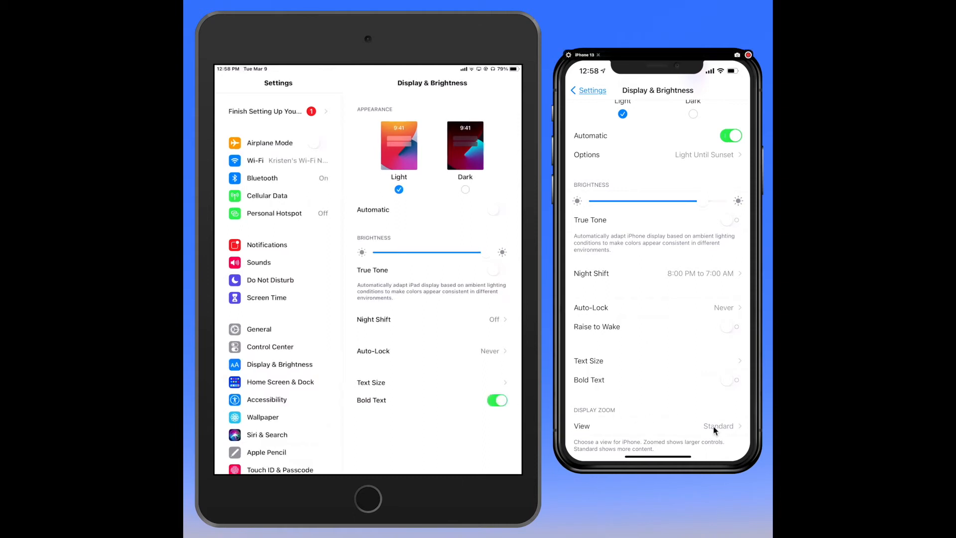
{"action": "left_click", "coordinate": [730, 380]}
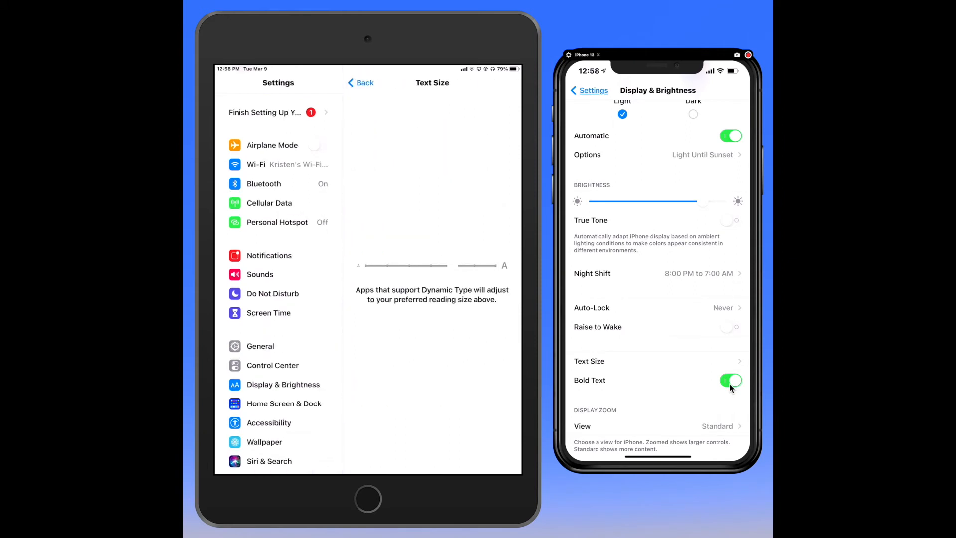
{"action": "left_click", "coordinate": [588, 360]}
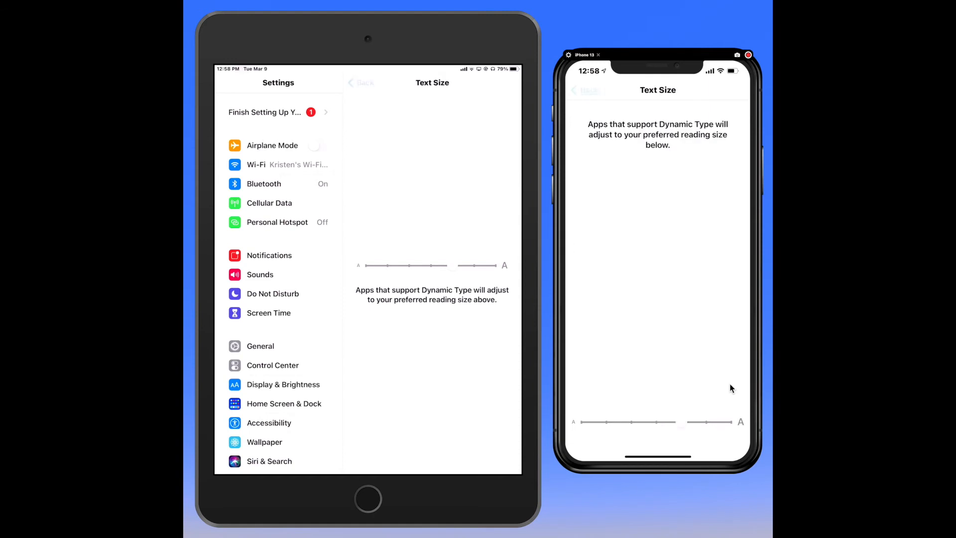
{"action": "left_click", "coordinate": [588, 90]}
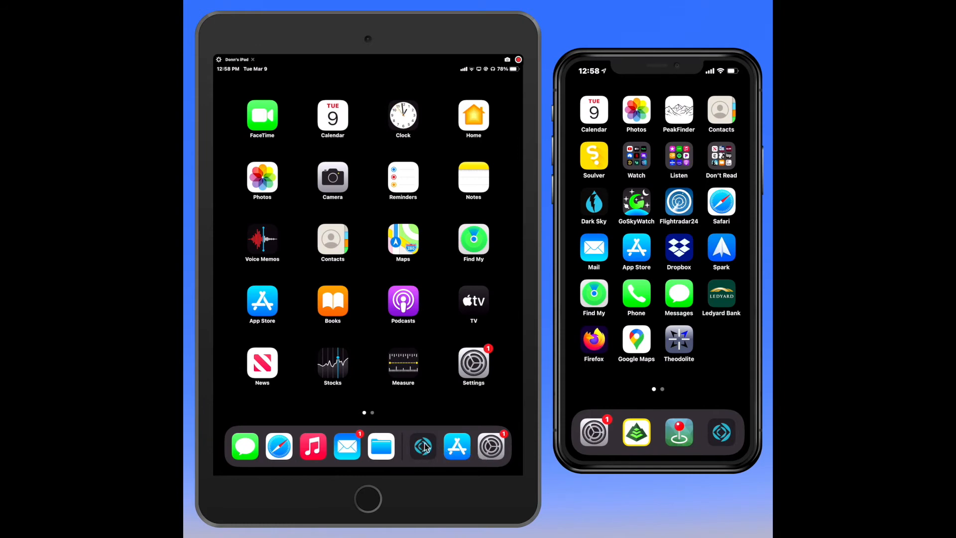
{"action": "mouse_move", "coordinate": [439, 447]}
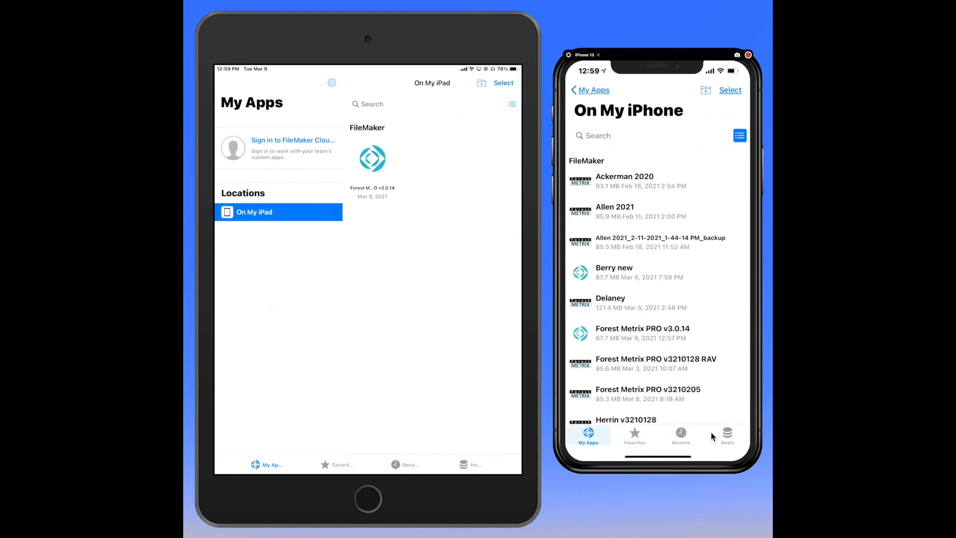
Show the On My iPhone and On My iPad FileMaker files in list view with size and date.
{"action": "left_click", "coordinate": [589, 90]}
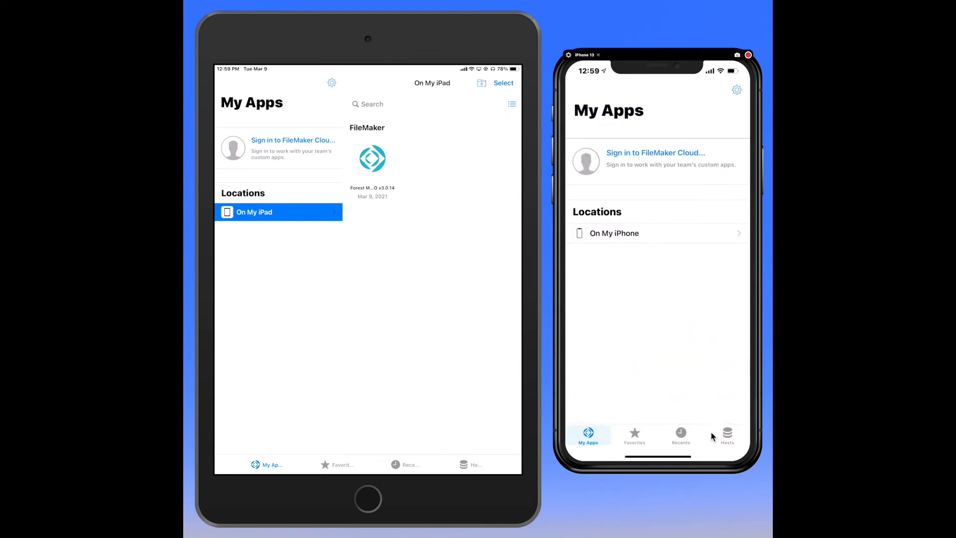
{"action": "mouse_move", "coordinate": [694, 439]}
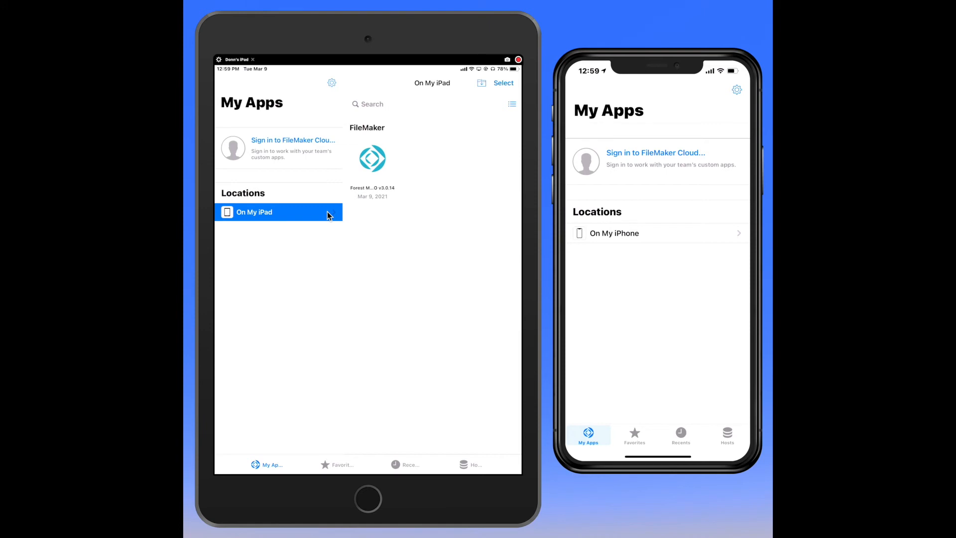
{"action": "left_click", "coordinate": [615, 233]}
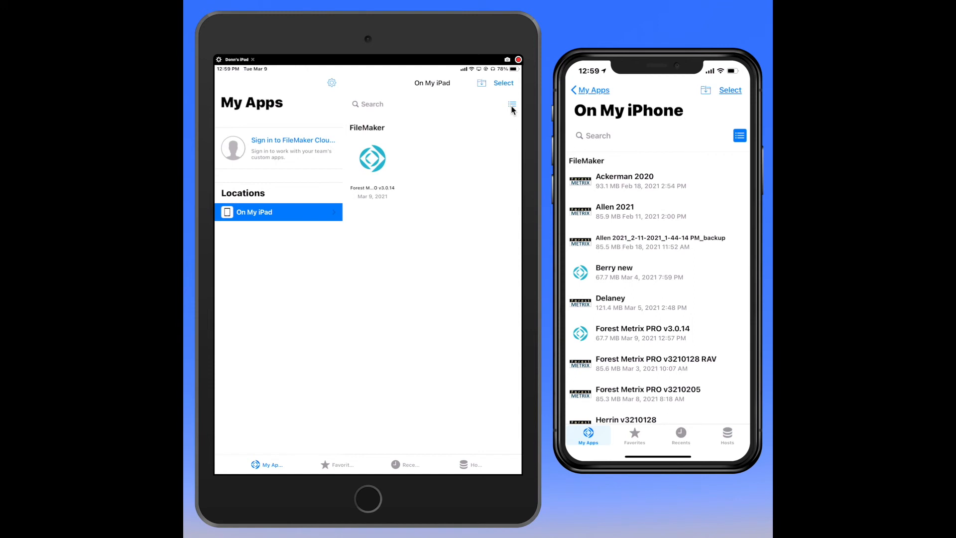
{"action": "left_click", "coordinate": [740, 135]}
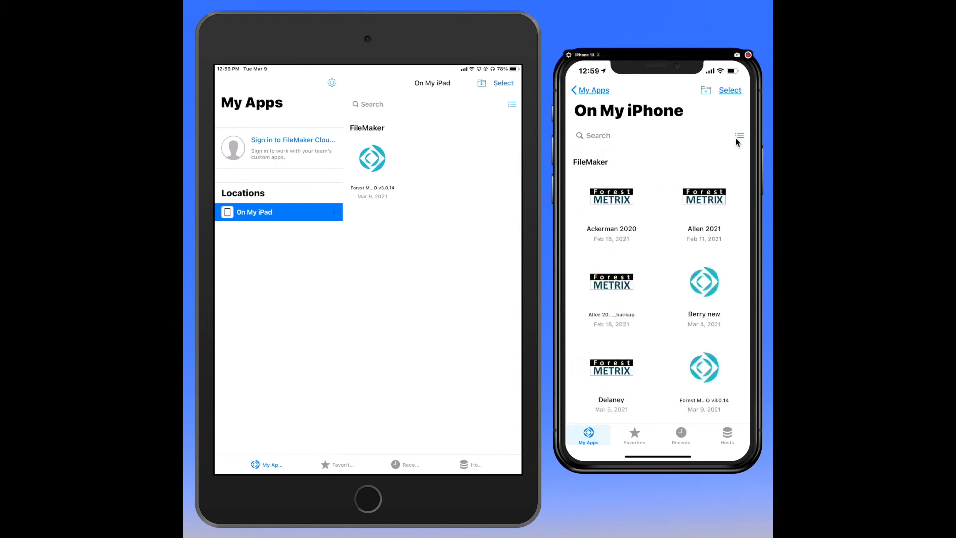
{"action": "left_click", "coordinate": [740, 136]}
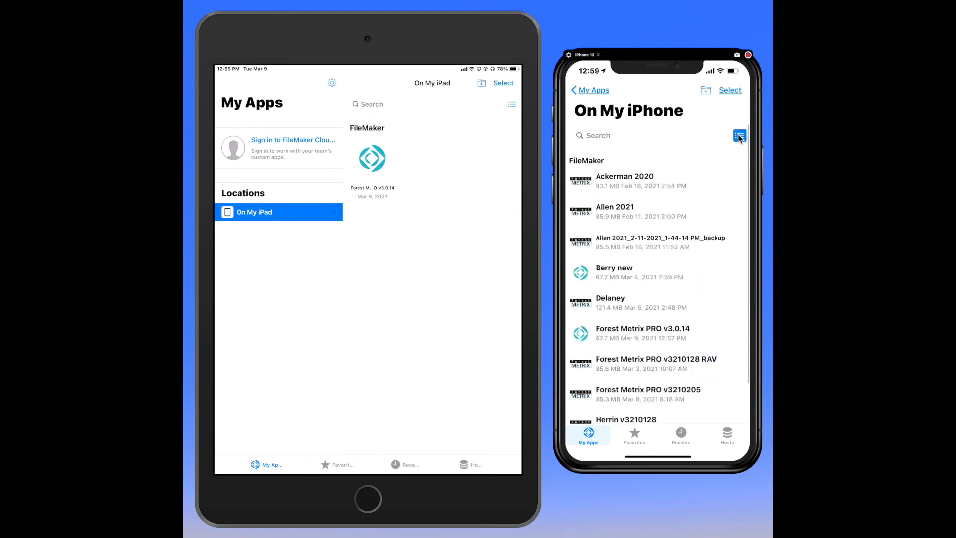
{"action": "left_click", "coordinate": [512, 104]}
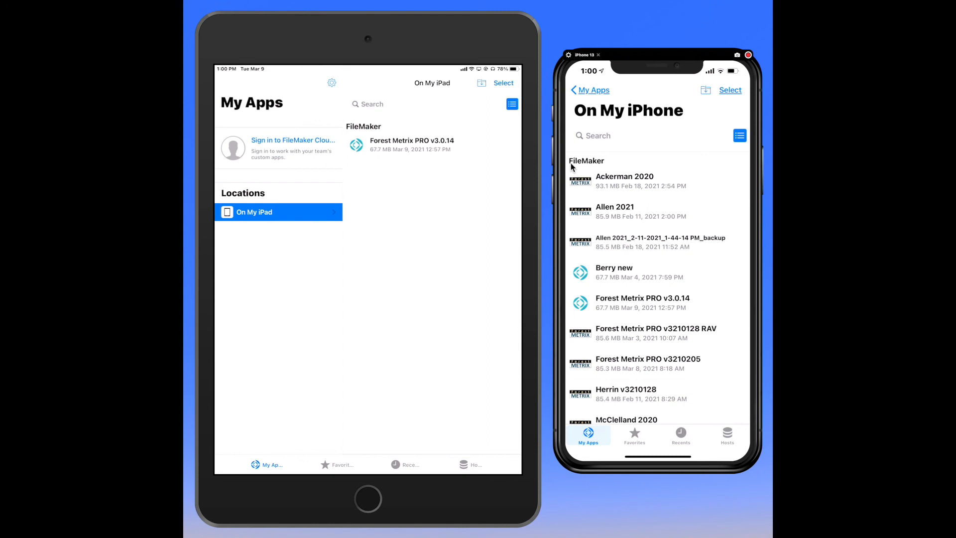
Reopen Forest Metrix PRO v3.0.14 so the Master Template screen appears.
{"action": "left_click", "coordinate": [403, 145]}
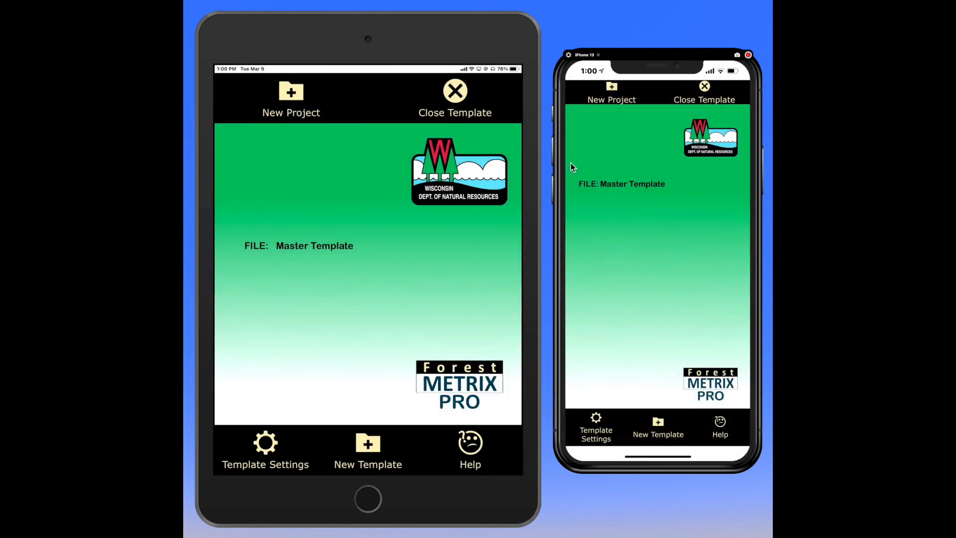